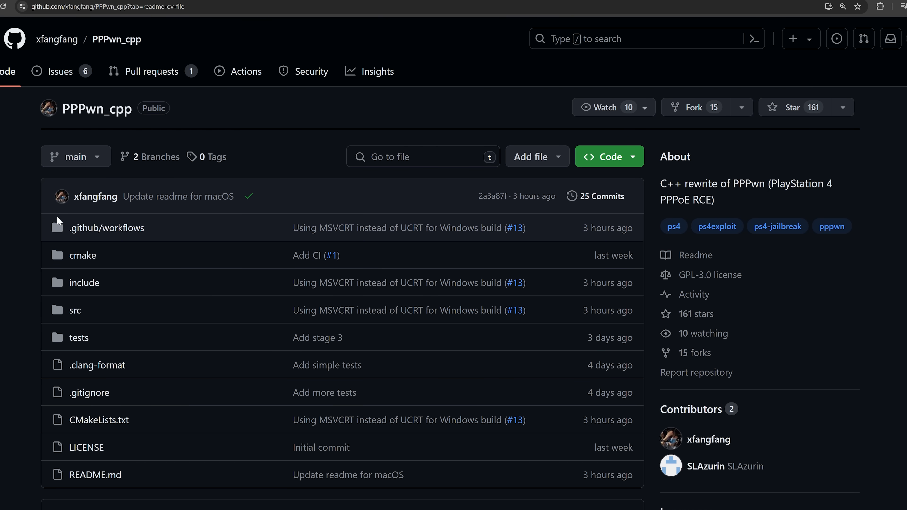
Scroll the PPPwn_cpp README down to its Nightly build section linking to nightly.link
scroll(down, 3)
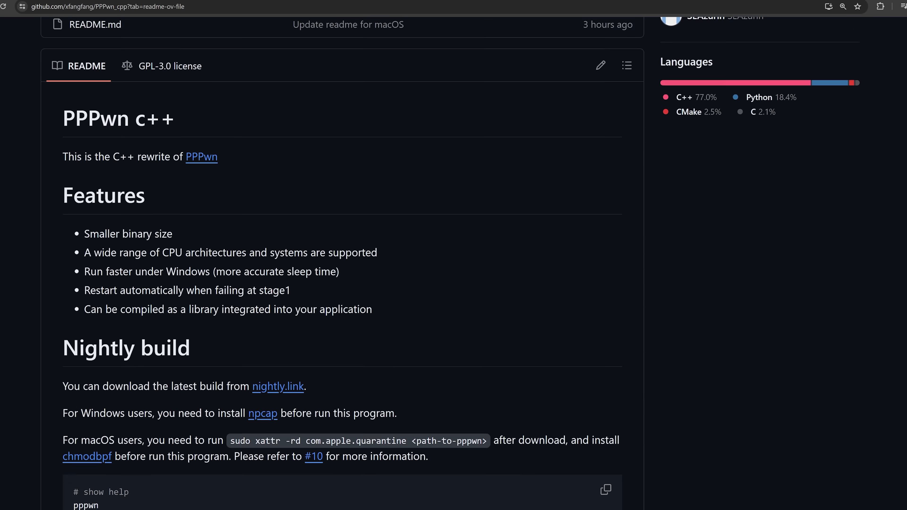
Follow the nightly.link link to the PPPwn_cpp main-branch artifact list with the pi_zero_w build
click(277, 386)
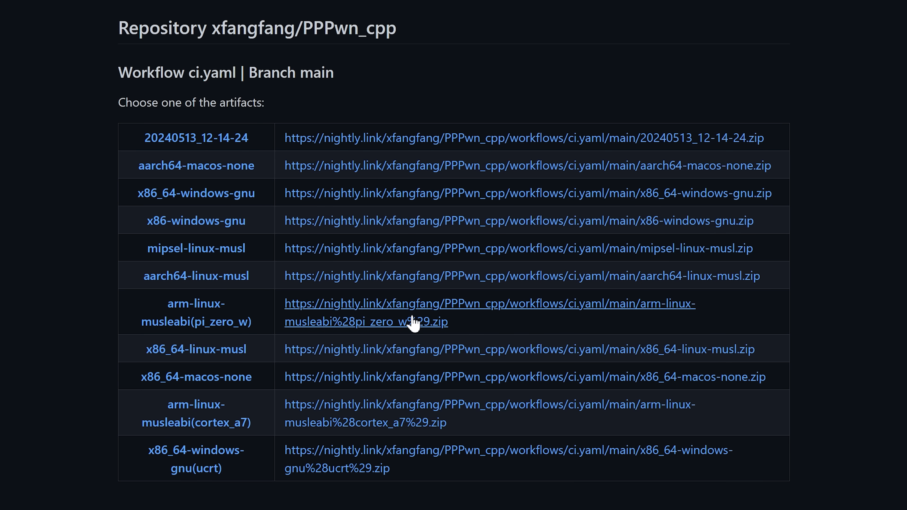
mouse_move(196, 459)
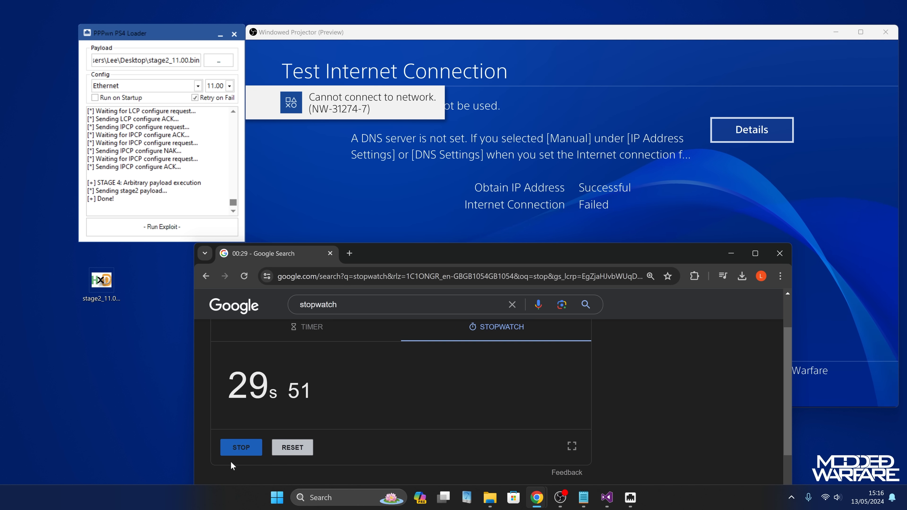
Stop the stopwatch at about 29.6 seconds when GoldHEN v2.4b17 loads on the PS4
click(241, 447)
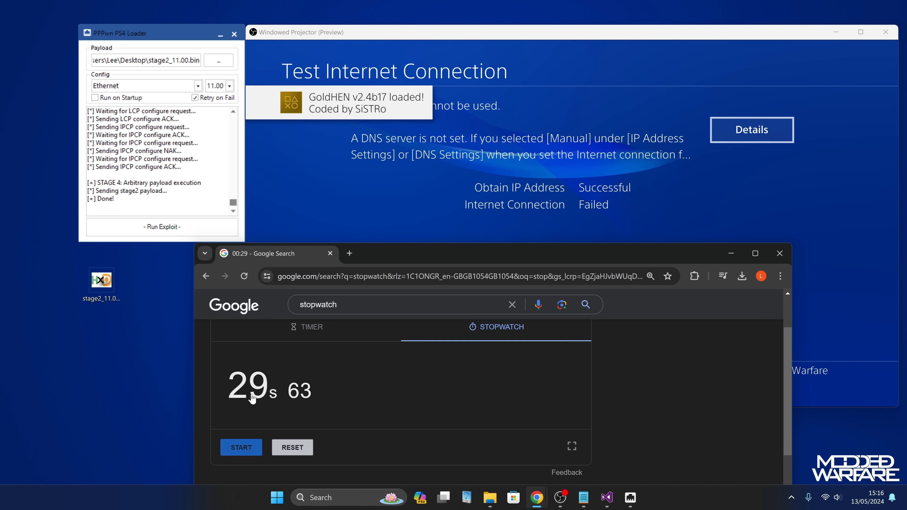
mouse_move(266, 413)
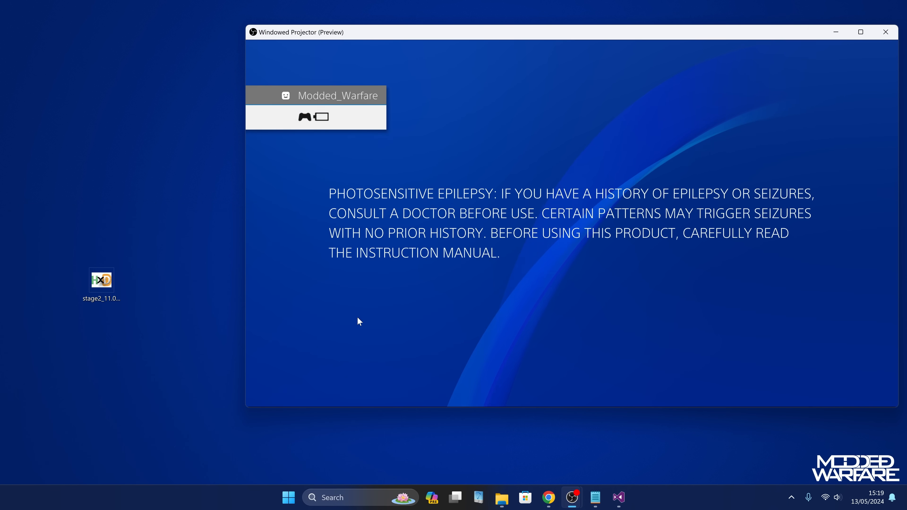
Run PPPwn PS4 Loader with Run on Startup enabled until the PS4 reaches home, then close it
double_click(100, 279)
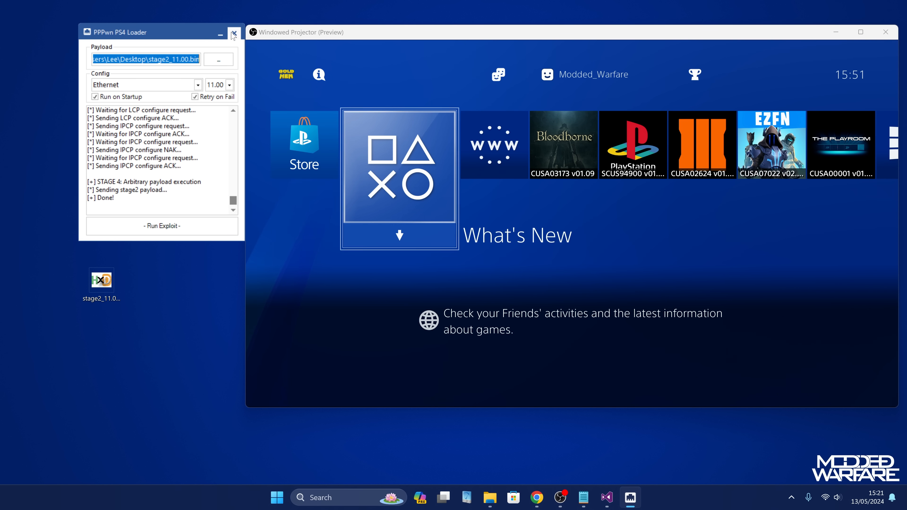
click(234, 31)
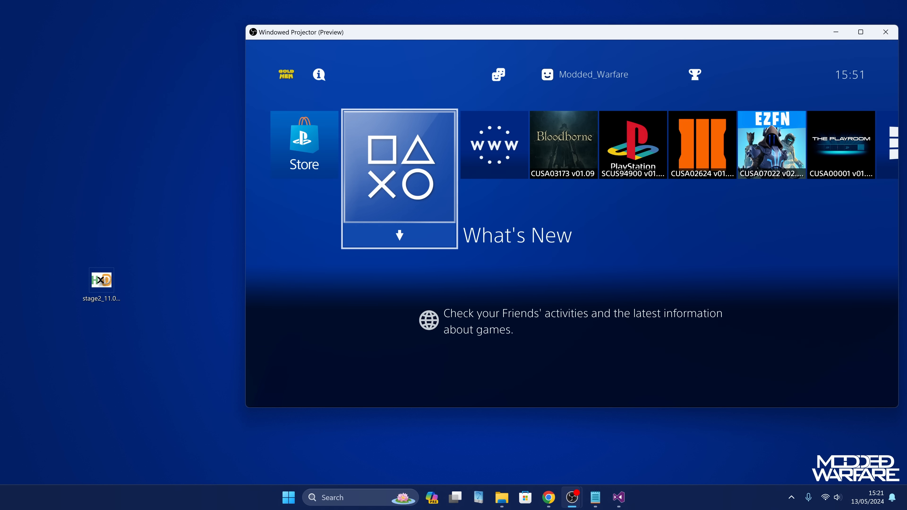
Close the remaining window while the PS4 restarts to its startup warning with no LAN cable
click(861, 31)
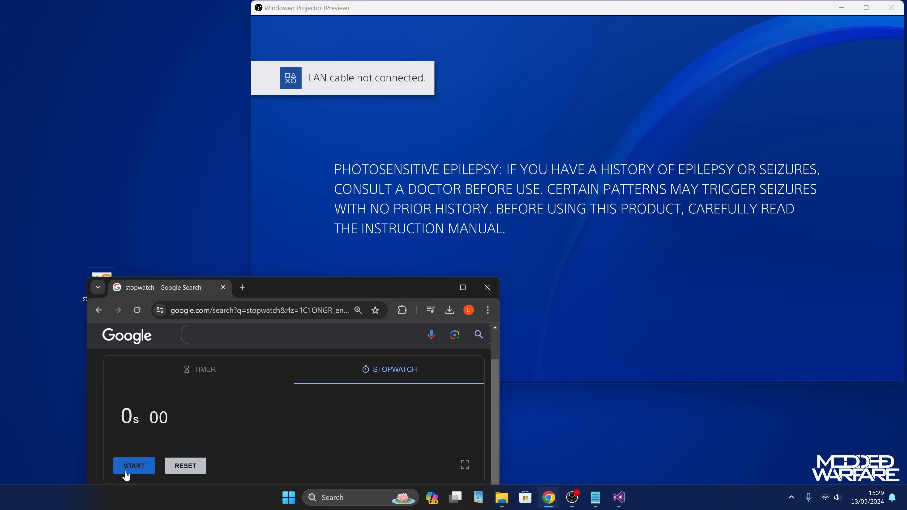
Time the PPPwn run, stopping at about 40 seconds on the network error, then restart the stopwatch
click(134, 466)
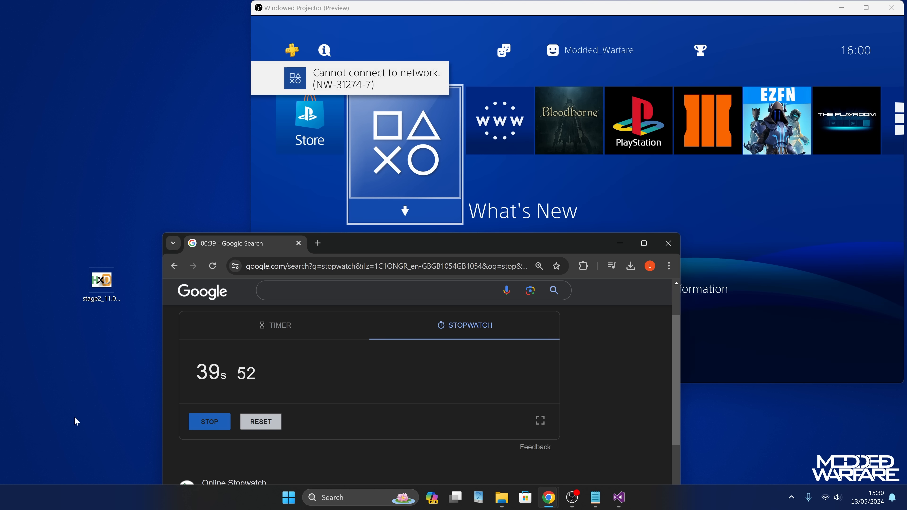
click(209, 422)
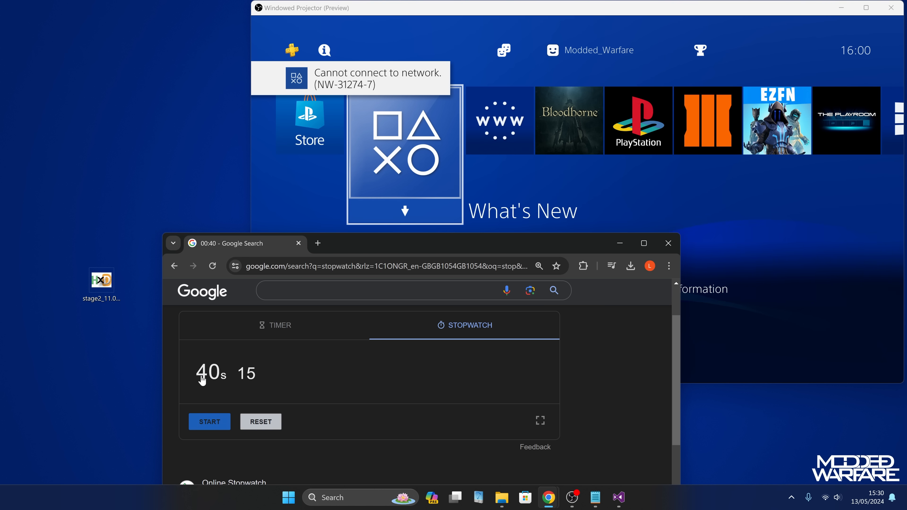
mouse_move(410, 75)
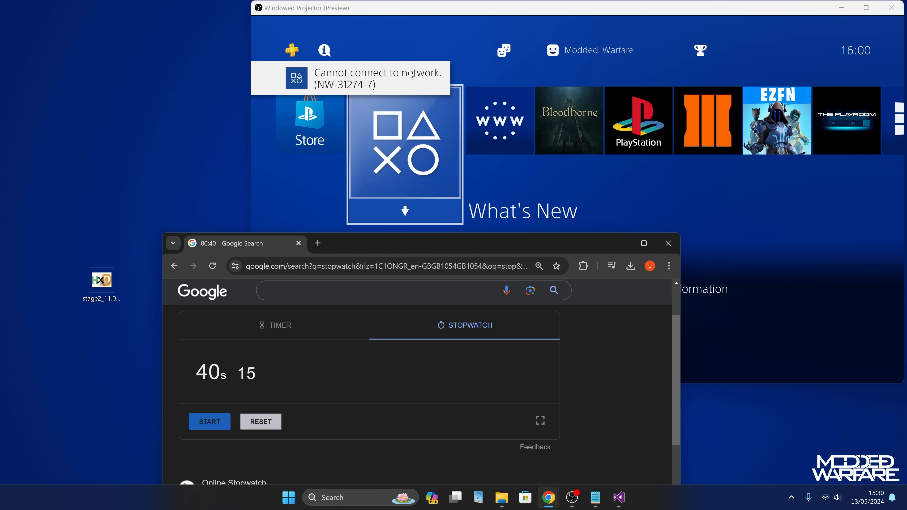
click(209, 421)
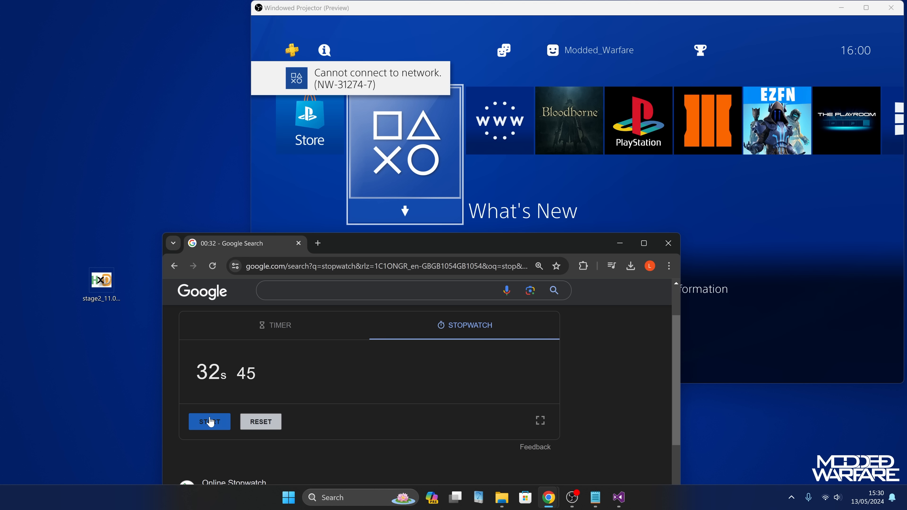
mouse_move(270, 488)
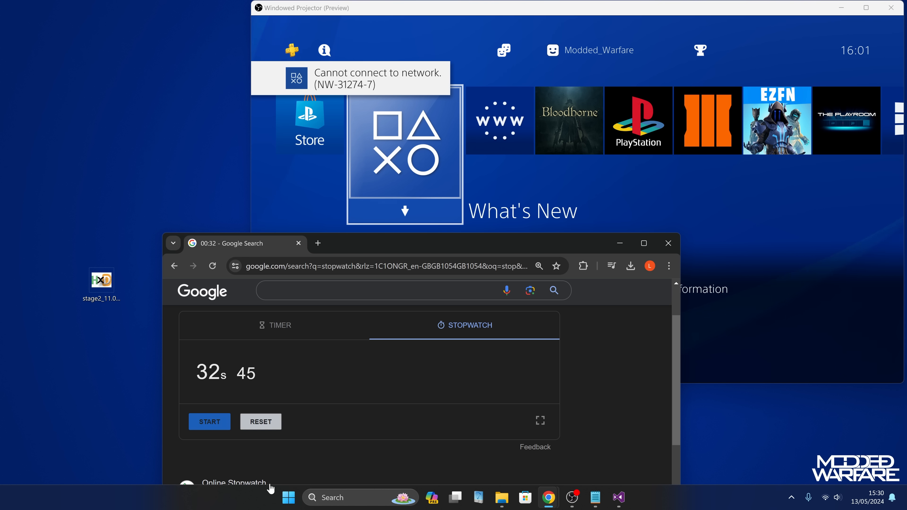
click(209, 421)
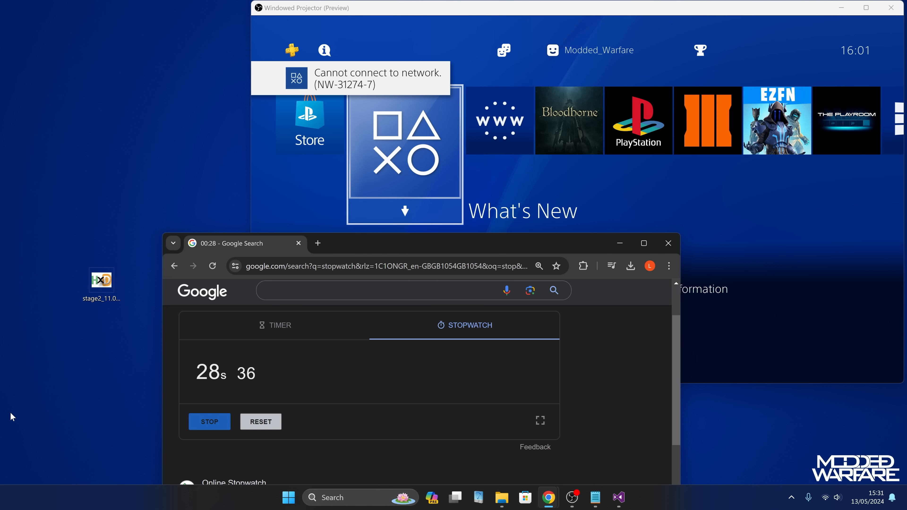
Stop the stopwatch once GoldHEN loads and relaunch the PPPwn PS4 Loader
click(209, 420)
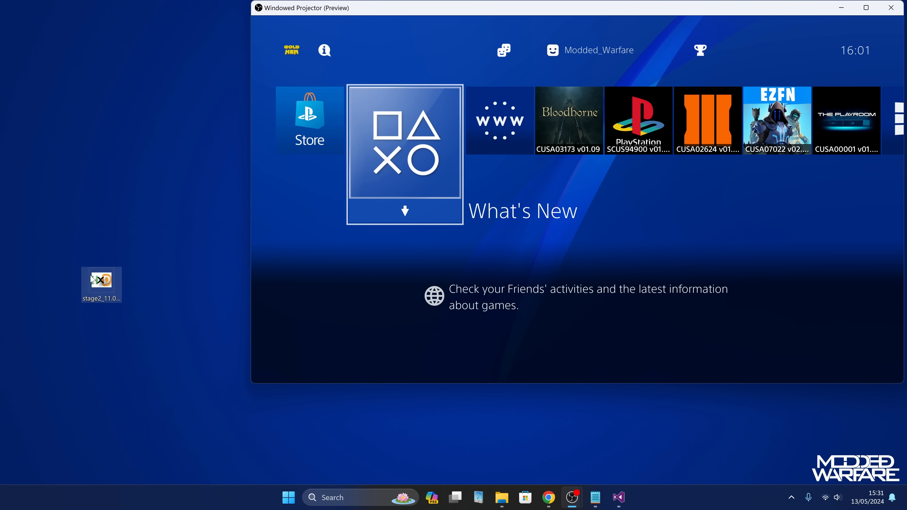
double_click(100, 279)
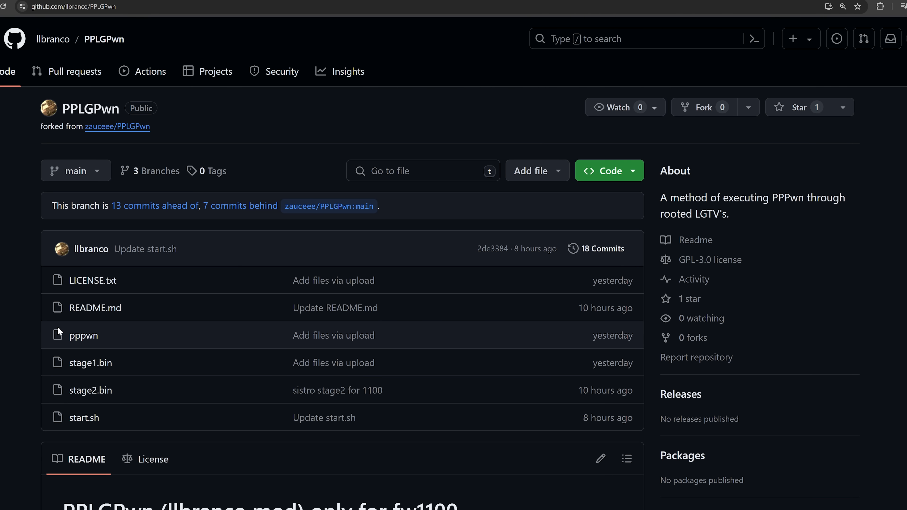
mouse_move(150, 231)
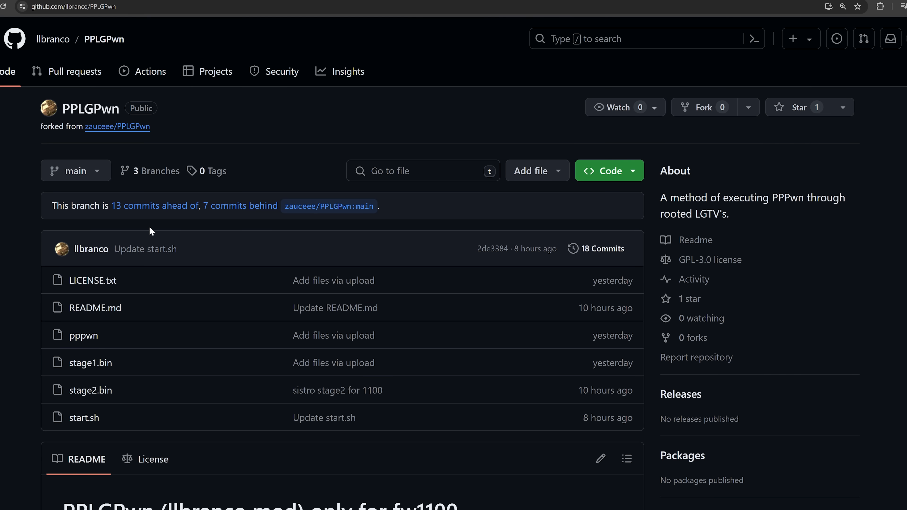
mouse_move(311, 145)
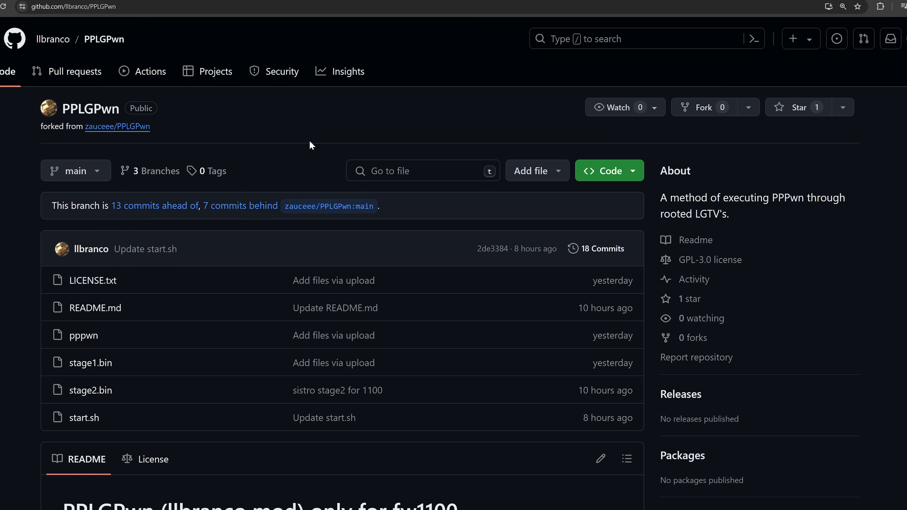
mouse_move(388, 212)
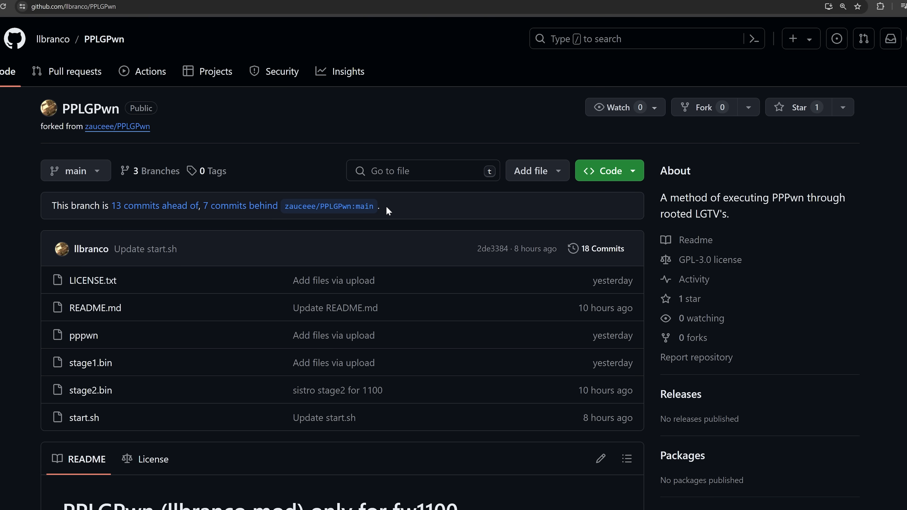
mouse_move(358, 177)
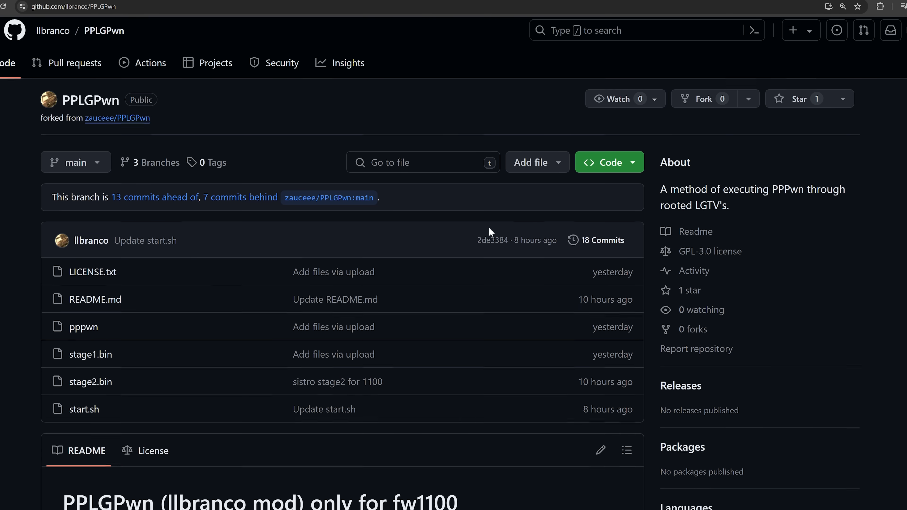
Scroll through the PPLGPwn repository's file list and firmware 11.00 README
scroll(down, 3)
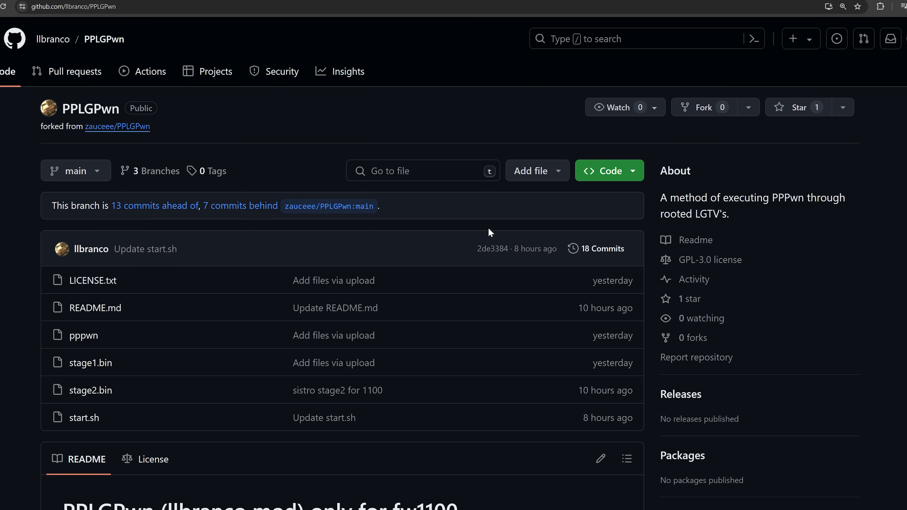
mouse_move(415, 373)
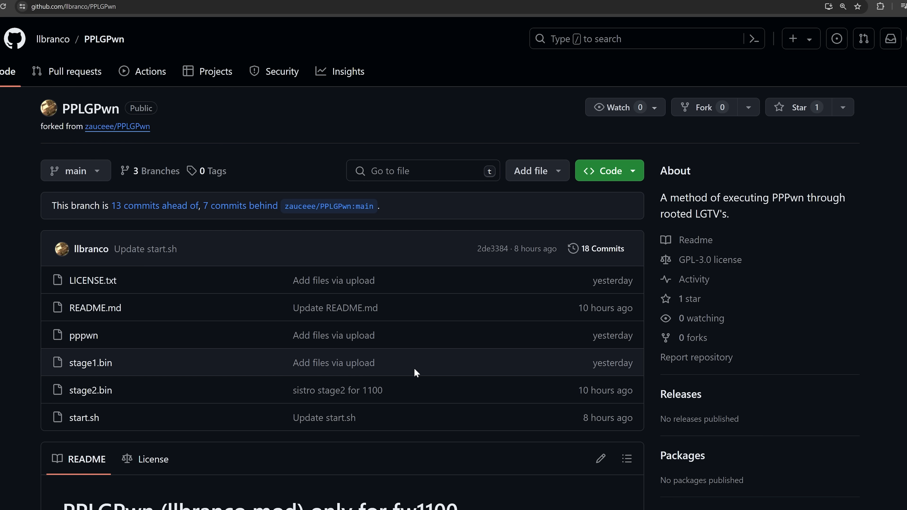
mouse_move(433, 348)
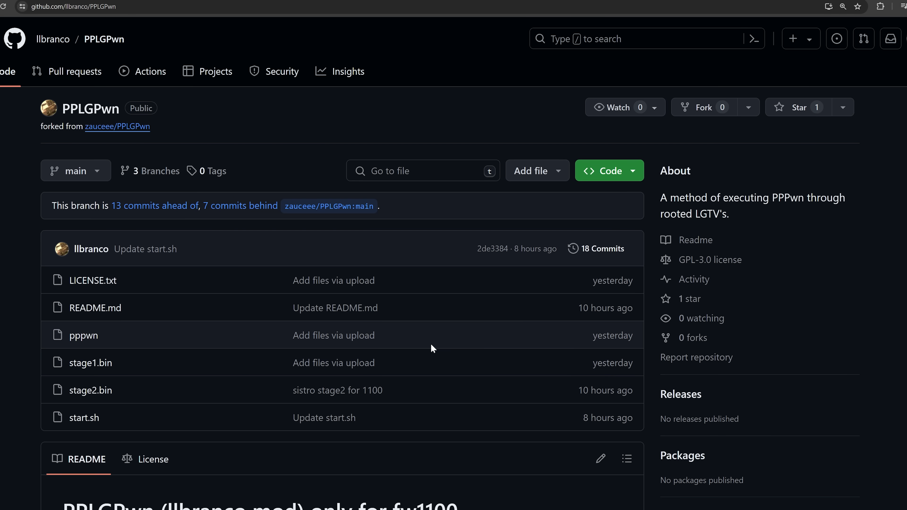